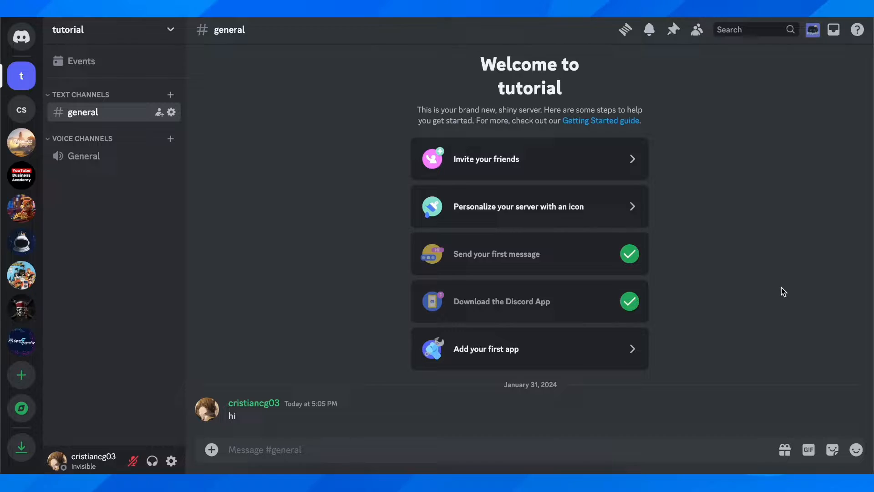
{"action": "mouse_move", "coordinate": [199, 196]}
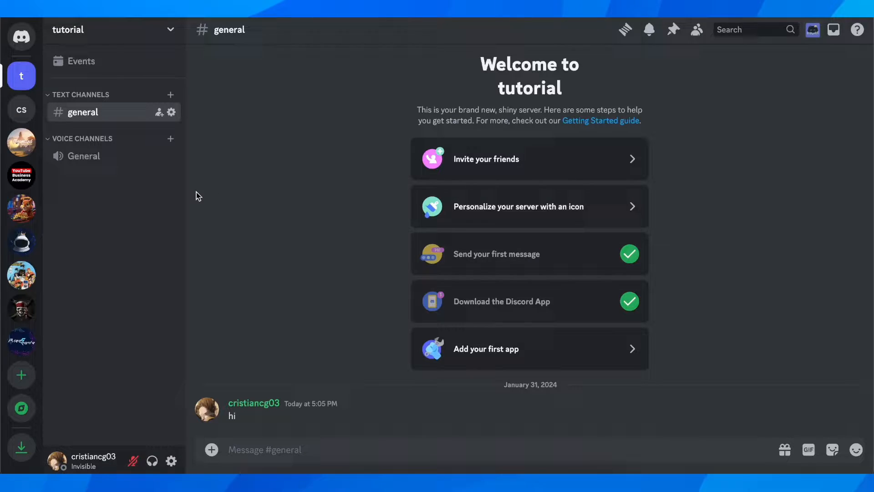
{"action": "mouse_move", "coordinate": [171, 95]}
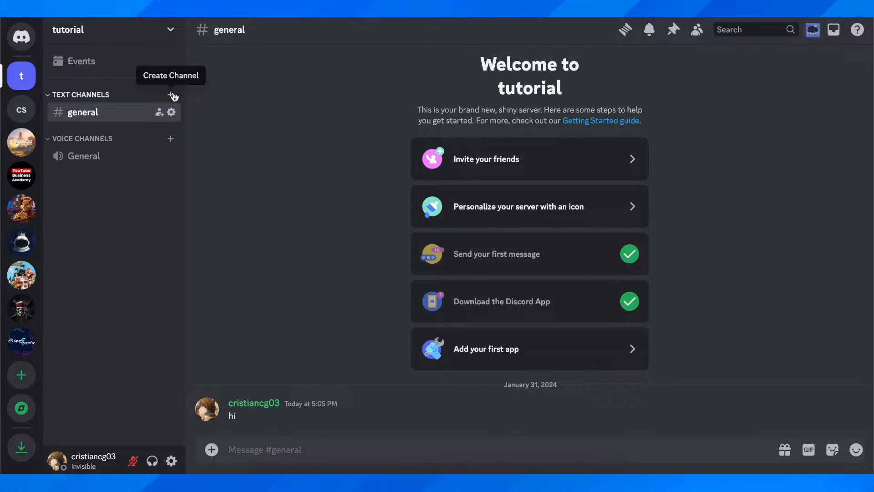
Step: Create a new text channel named 'welcome' in the tutorial server
{"action": "left_click", "coordinate": [170, 95]}
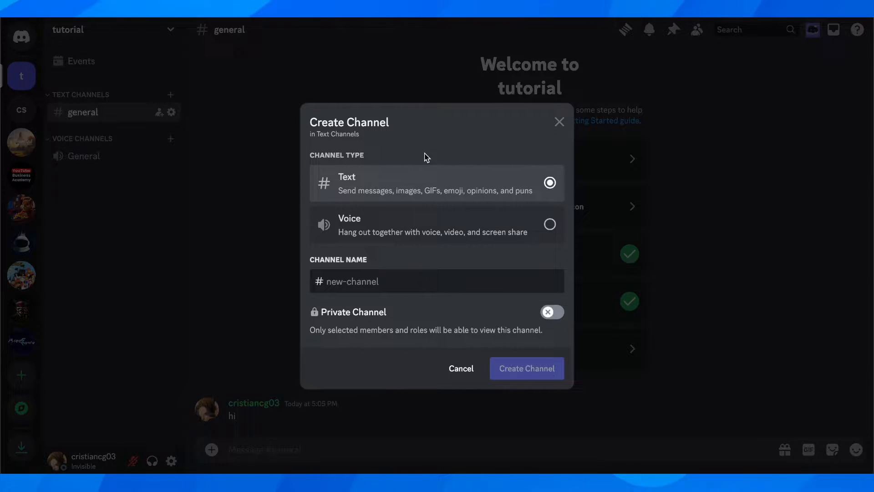
{"action": "left_click", "coordinate": [415, 280]}
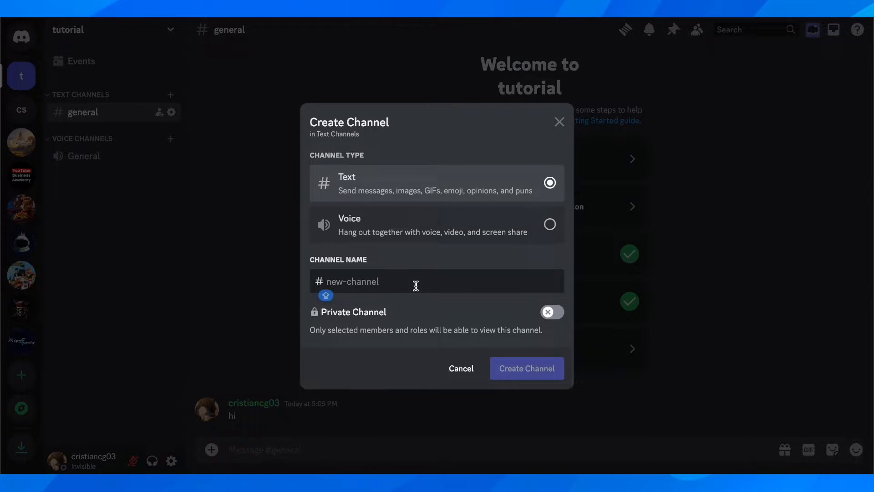
{"action": "type", "text": "w"}
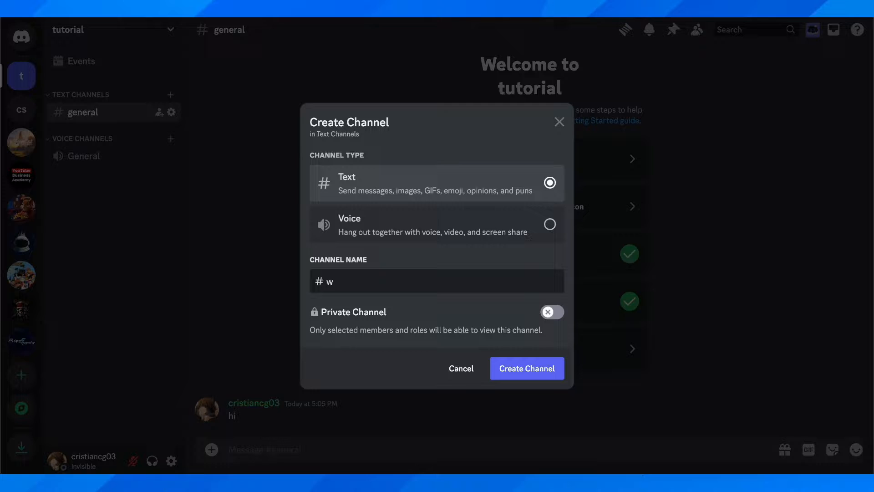
{"action": "type", "text": "elcome"}
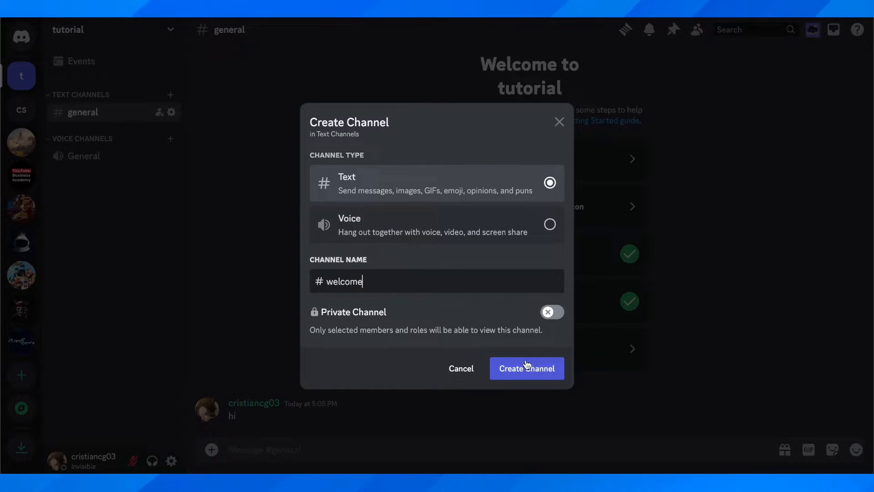
{"action": "left_click", "coordinate": [526, 368]}
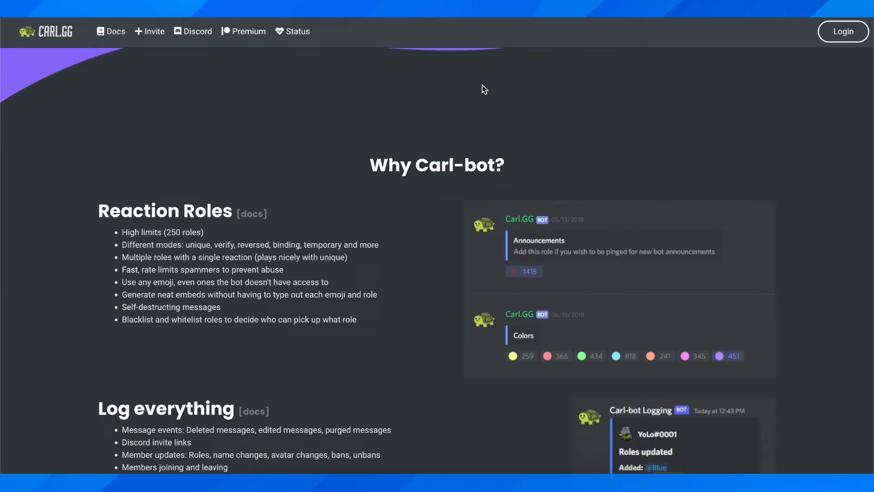
Step: On carl.gg, begin logging in to the Carl-bot dashboard with Discord
{"action": "scroll", "scroll_direction": "up", "scroll_amount": 3}
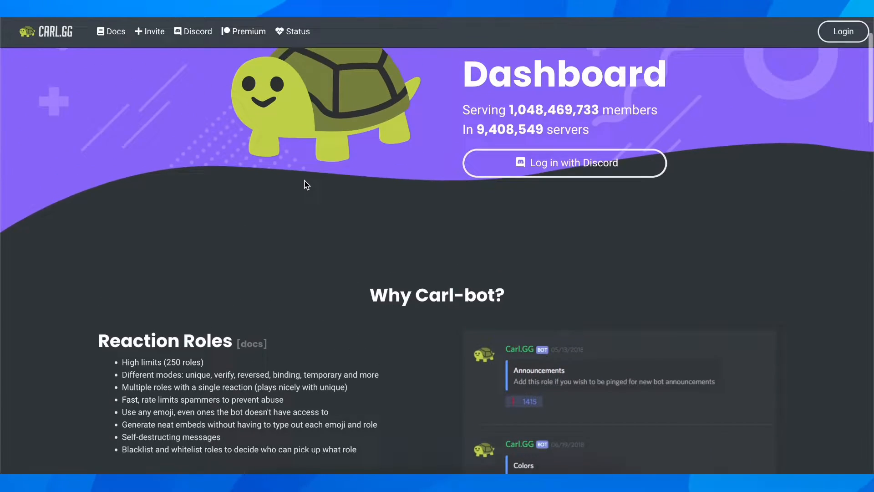
{"action": "left_click", "coordinate": [565, 162]}
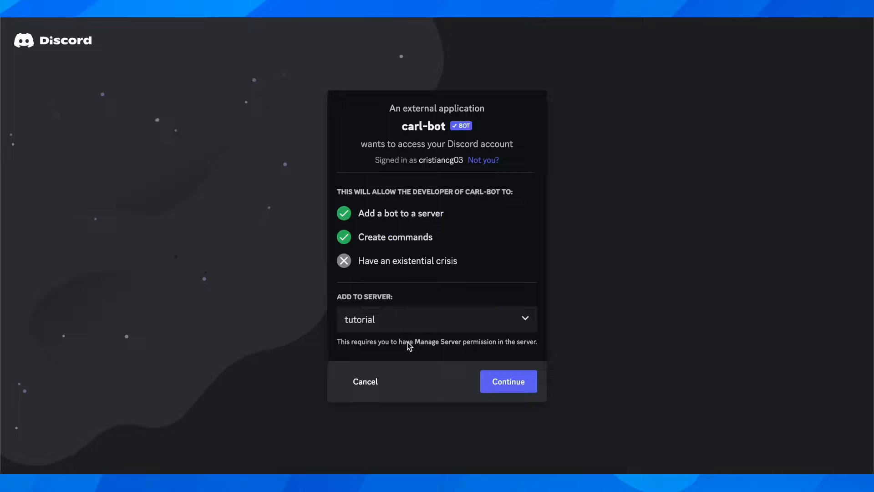
Step: Continue with tutorial selected and authorize carl-bot's requested server permissions
{"action": "left_click", "coordinate": [508, 380]}
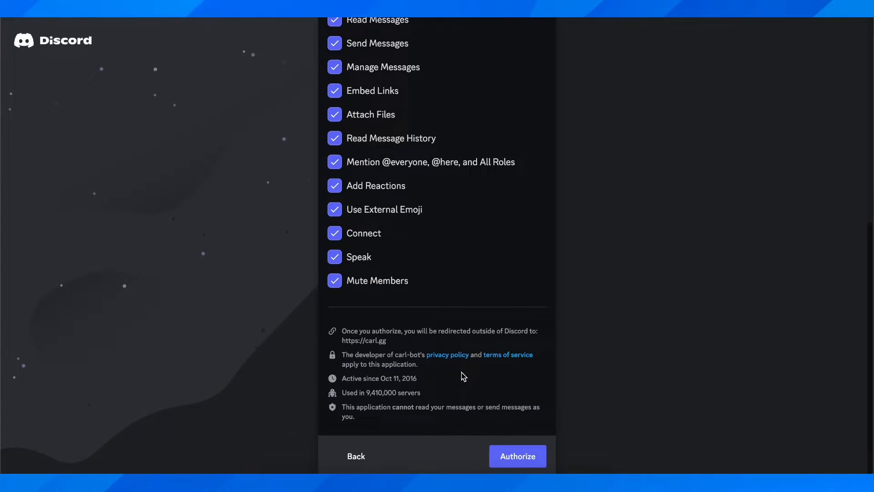
{"action": "left_click", "coordinate": [518, 456]}
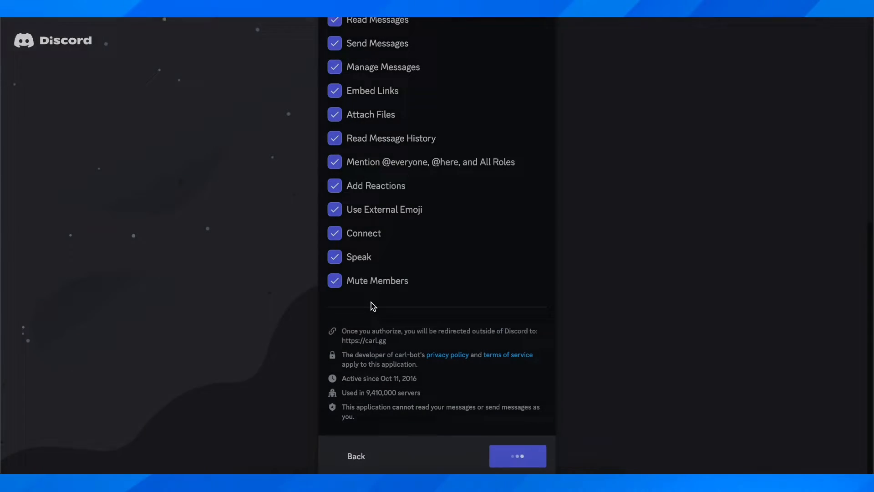
{"action": "left_click", "coordinate": [517, 455]}
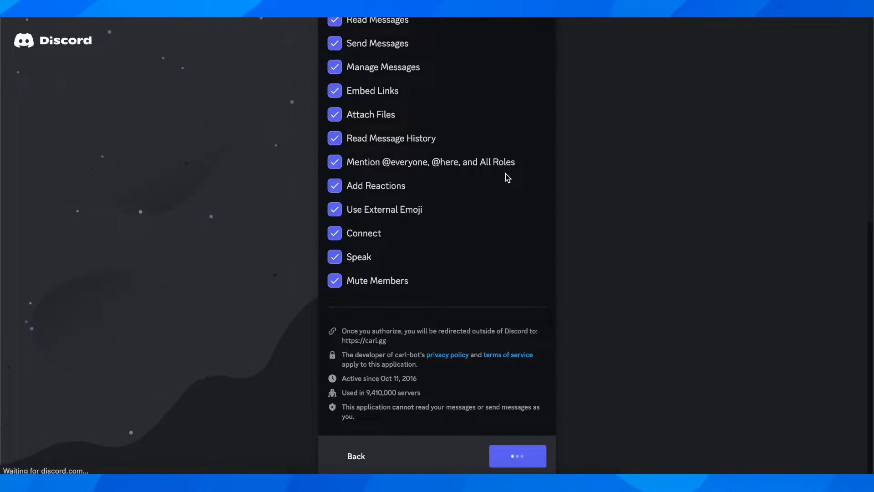
{"action": "left_click", "coordinate": [517, 455]}
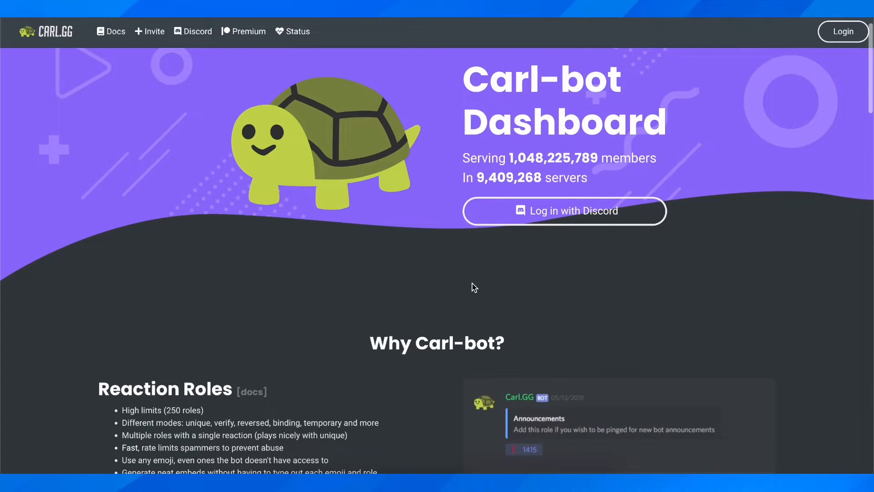
Step: Log in with Discord, authorize account access, and select the tutorial server to manage
{"action": "left_click", "coordinate": [565, 211]}
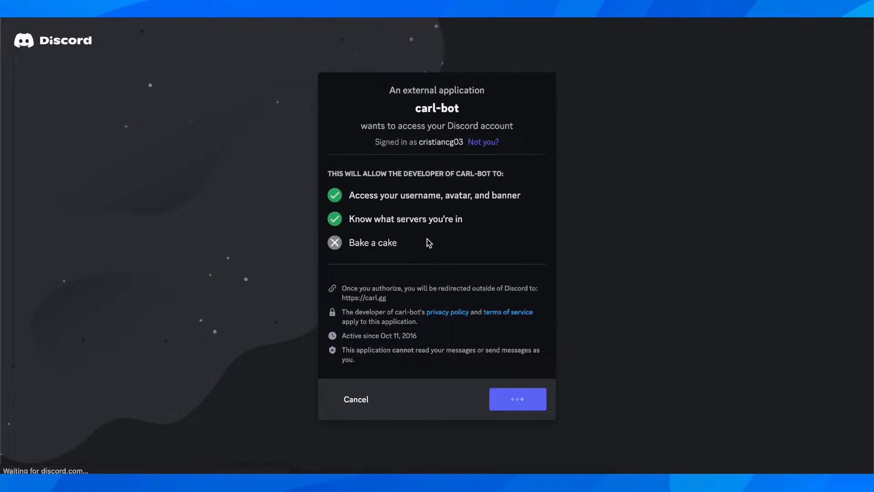
{"action": "left_click", "coordinate": [517, 399]}
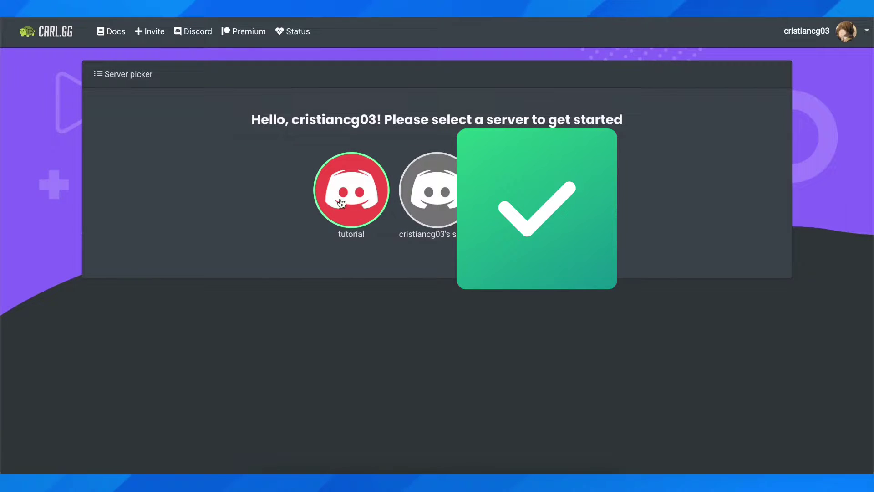
{"action": "left_click", "coordinate": [352, 189]}
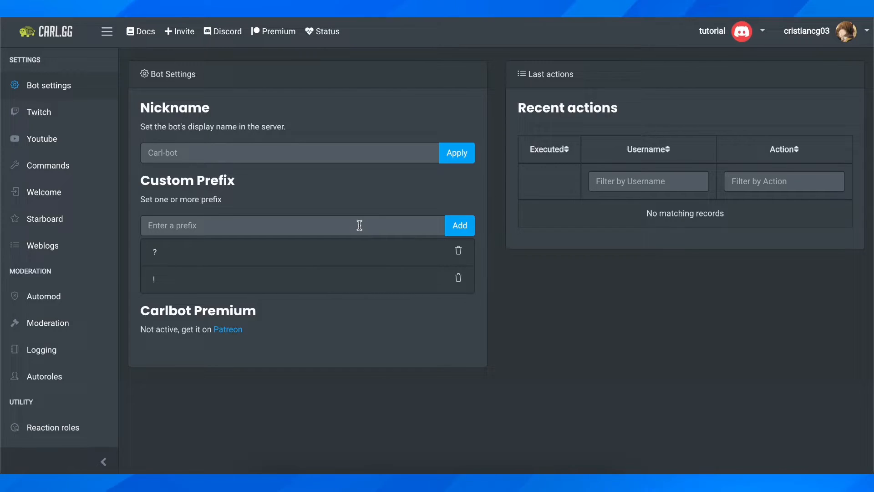
{"action": "mouse_move", "coordinate": [285, 174]}
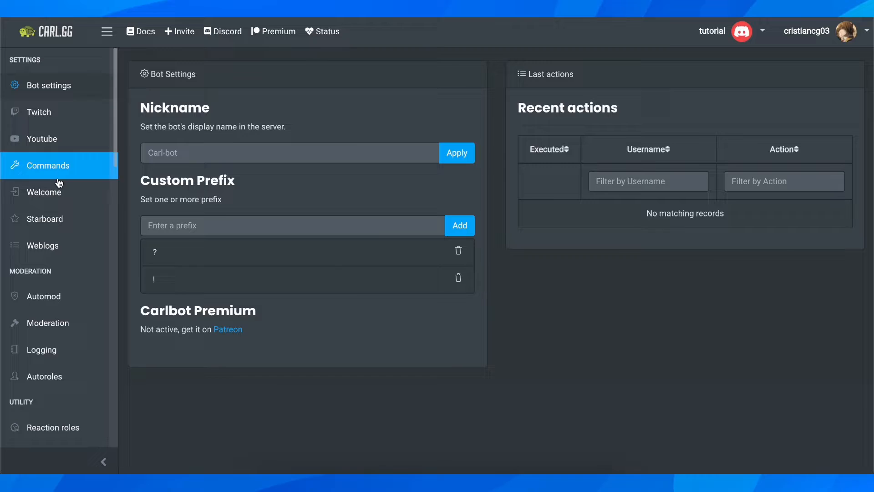
Step: Go to the Welcome settings page from the left sidebar
{"action": "left_click", "coordinate": [43, 192]}
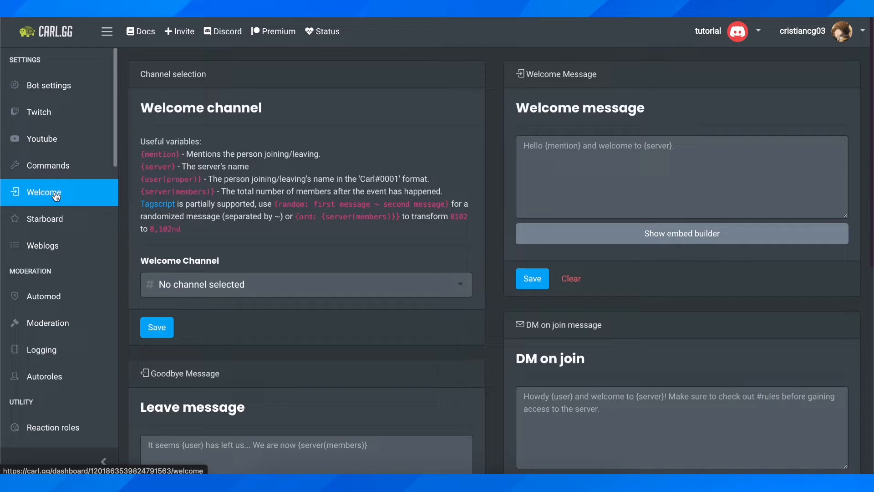
Step: Choose #welcome as the welcome channel and bring the embed builder into view
{"action": "left_click", "coordinate": [306, 284]}
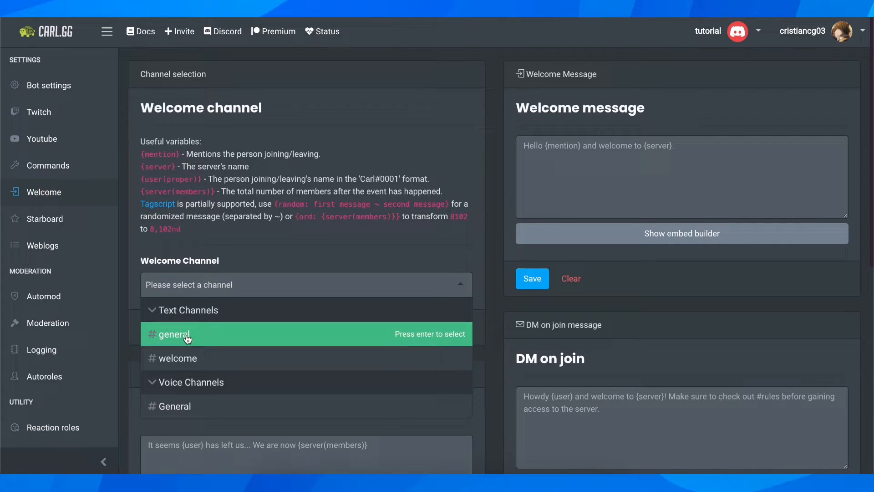
{"action": "left_click", "coordinate": [177, 358]}
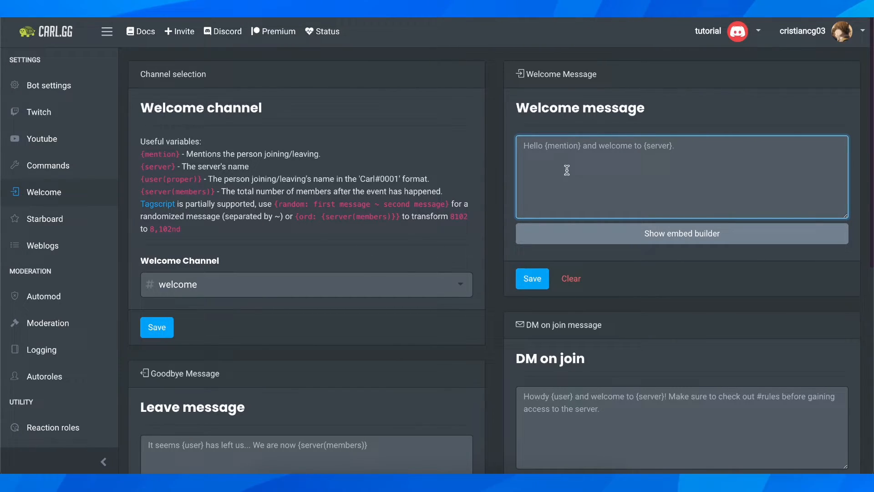
{"action": "scroll", "scroll_direction": "down", "scroll_amount": 3}
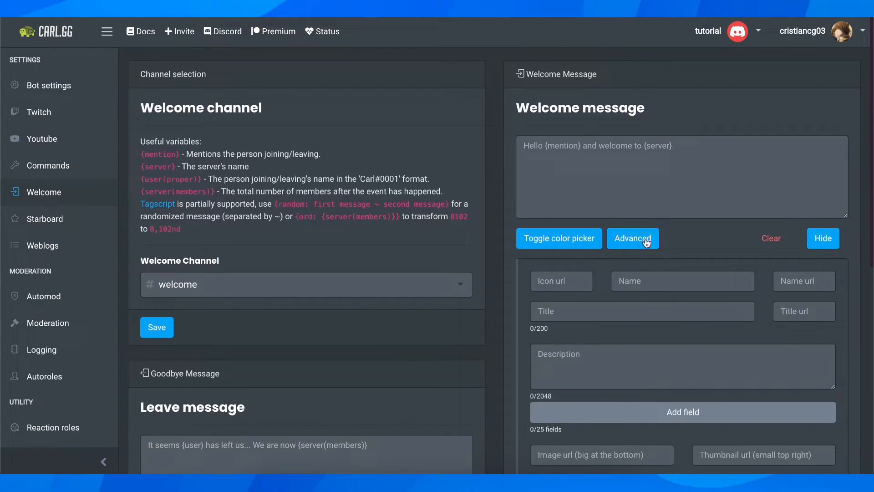
Step: Write the welcome message 'Hello {mention}, welcome to {server}.' using the Useful variables
{"action": "left_click", "coordinate": [643, 312]}
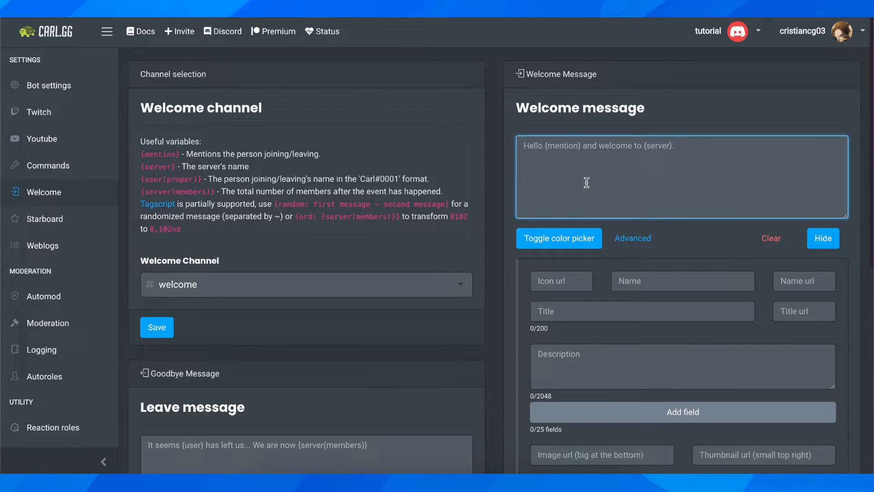
{"action": "mouse_move", "coordinate": [165, 153]}
{"action": "type", "text": "Hello"}
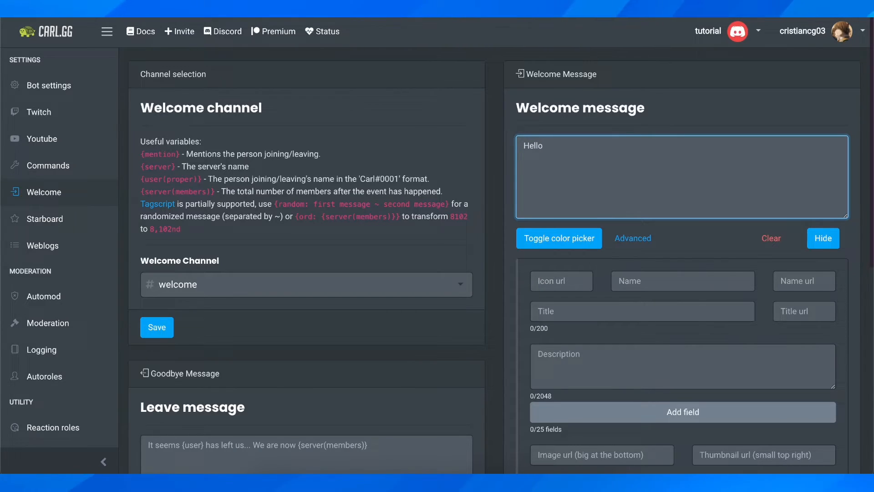
{"action": "double_click", "coordinate": [159, 154]}
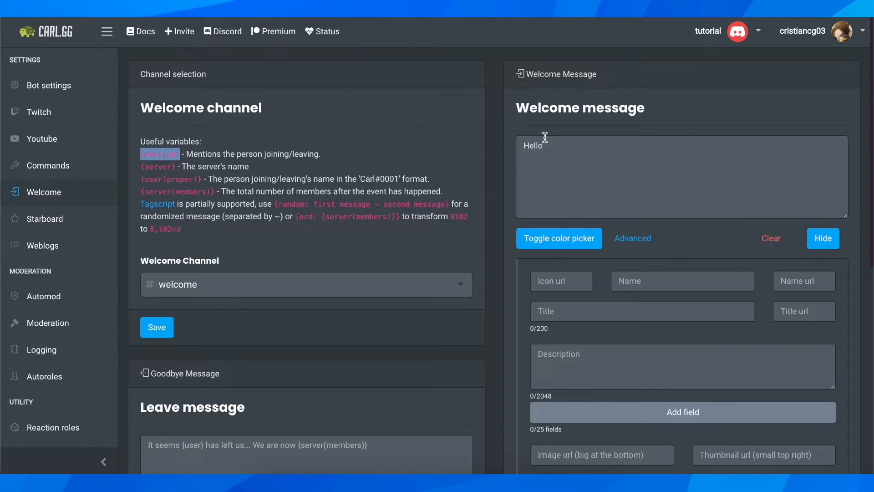
{"action": "type", "text": "{mention}"}
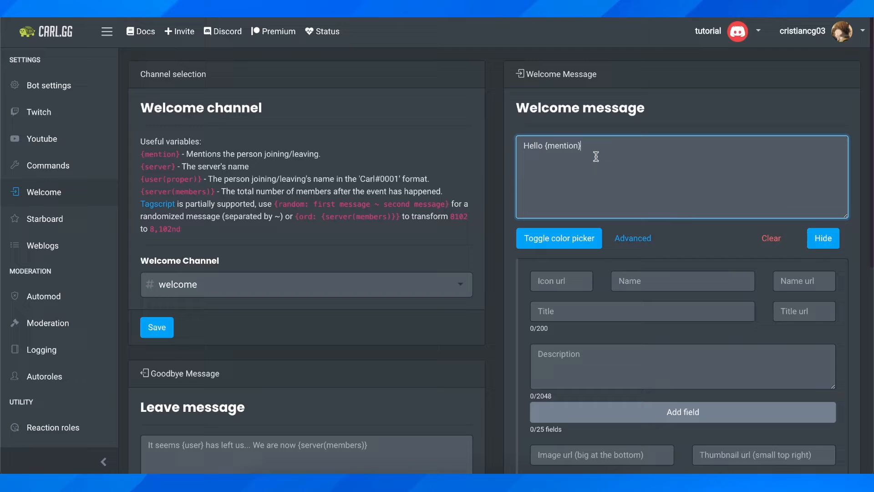
{"action": "type", "text": ", wel"}
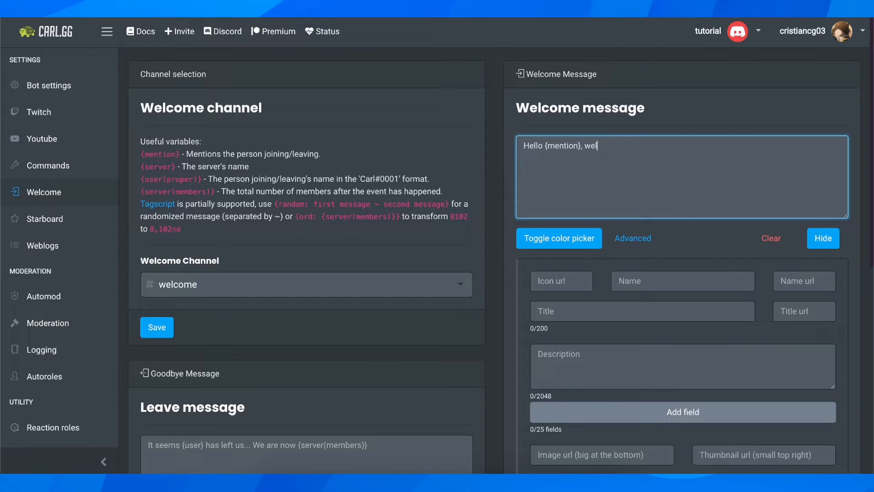
{"action": "type", "text": "come"}
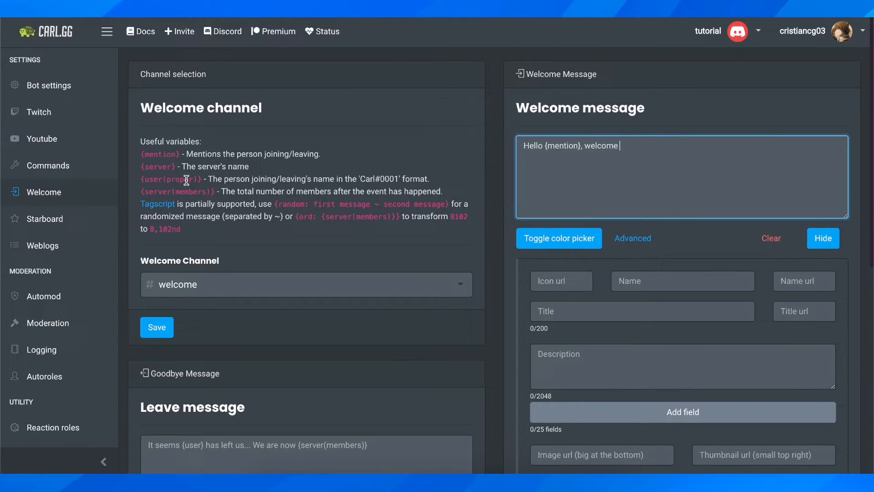
{"action": "type", "text": "to"}
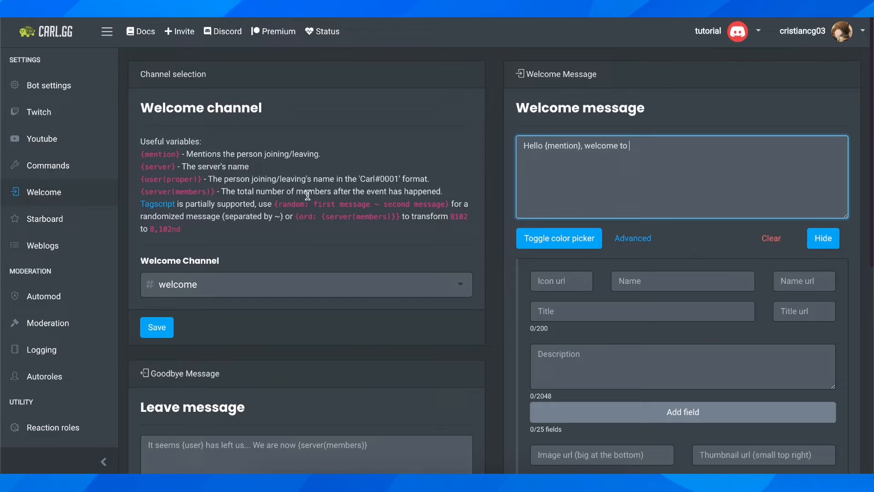
{"action": "double_click", "coordinate": [158, 166]}
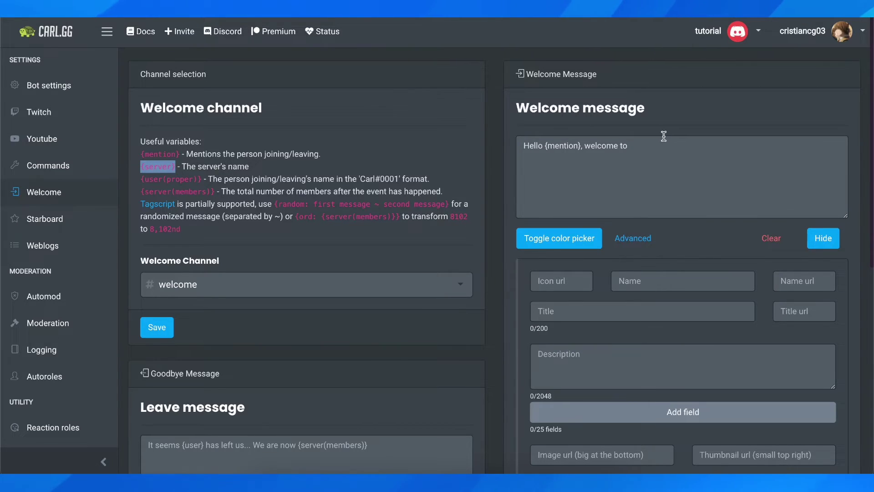
{"action": "type", "text": "{server}."}
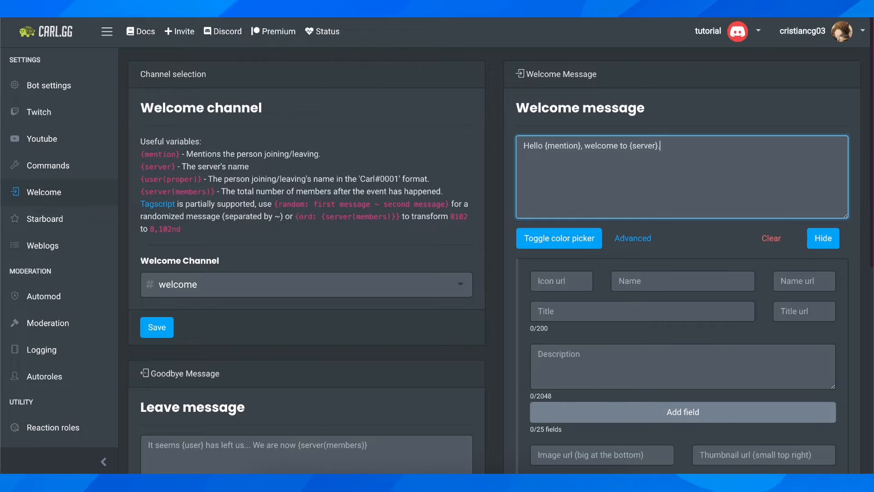
Step: Save the welcome message with the Save button below the embed builder
{"action": "scroll", "scroll_direction": "down", "scroll_amount": 3}
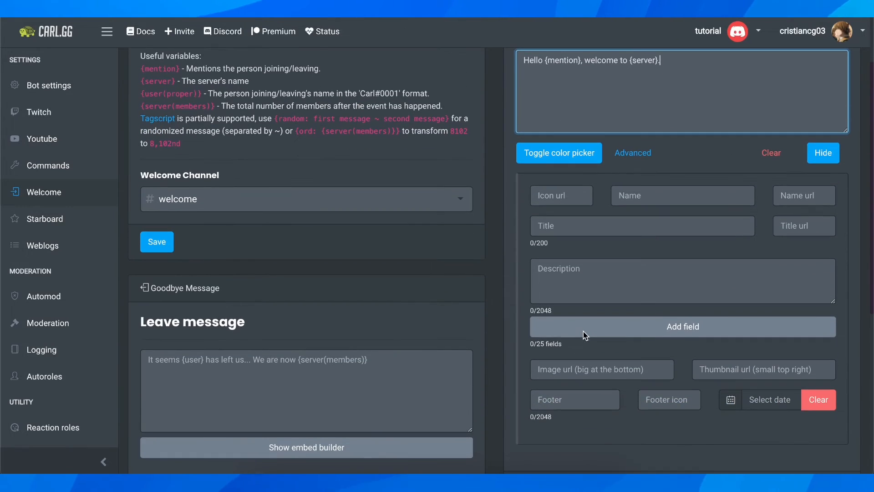
{"action": "left_click", "coordinate": [602, 370]}
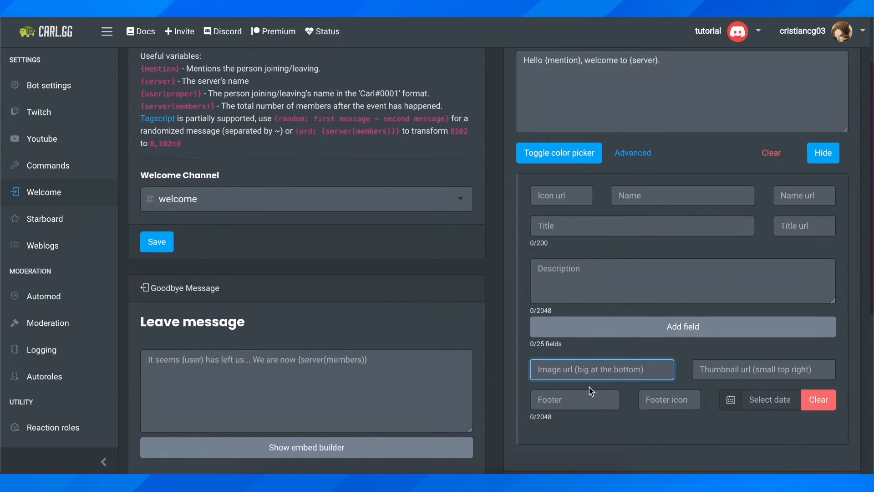
{"action": "scroll", "scroll_direction": "down", "scroll_amount": 3}
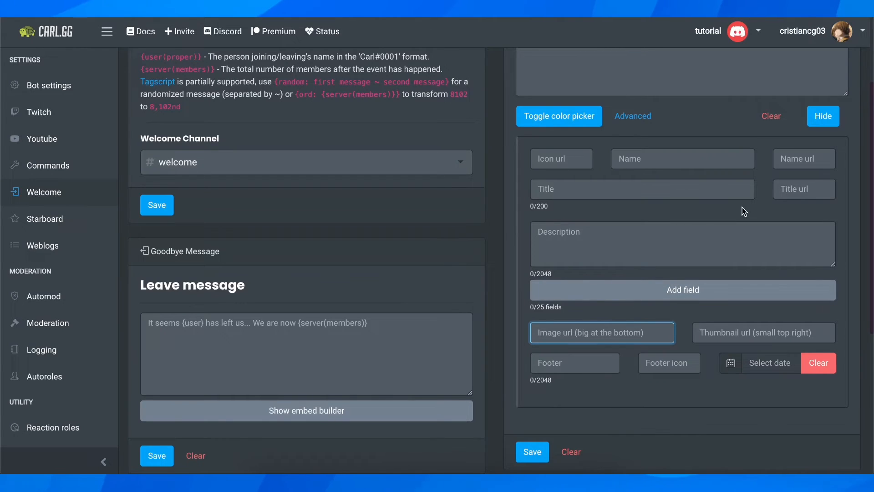
{"action": "scroll", "scroll_direction": "down", "scroll_amount": 3}
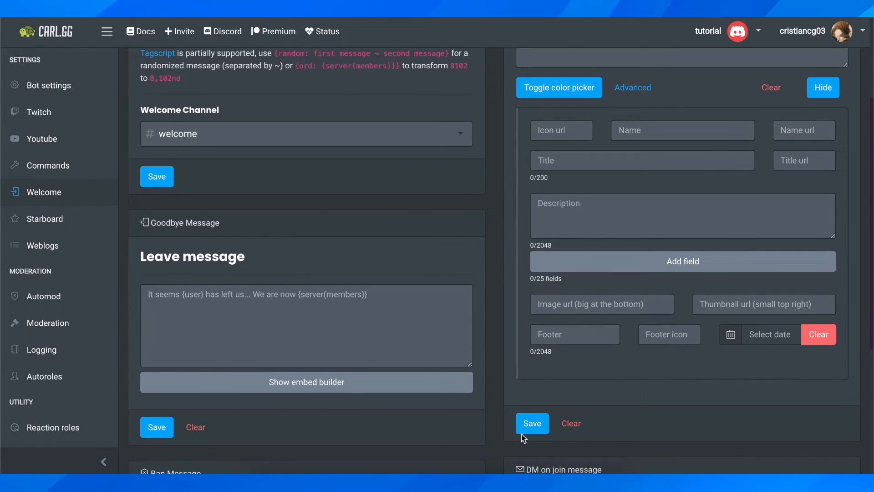
{"action": "left_click", "coordinate": [531, 422]}
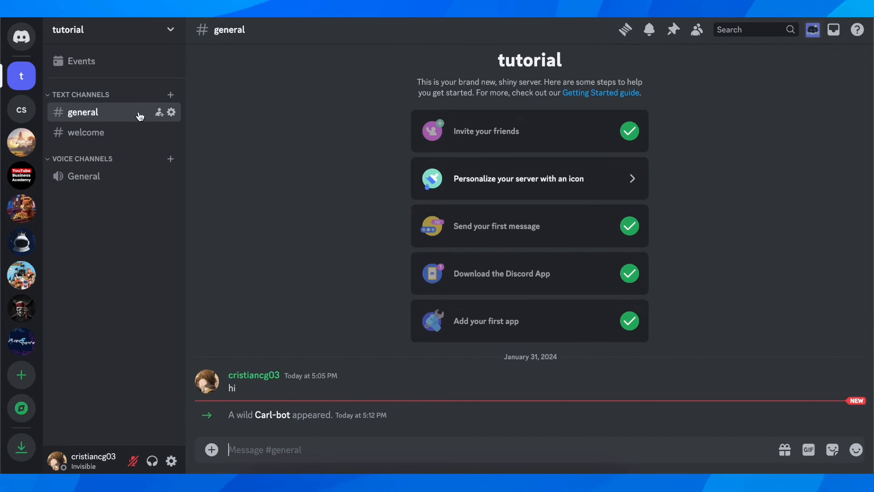
{"action": "mouse_move", "coordinate": [97, 132]}
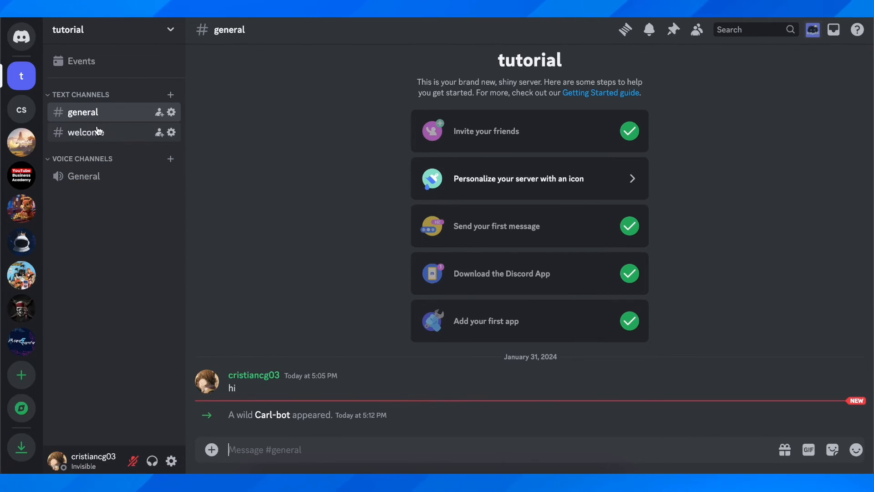
Step: Open the #welcome channel under Text Channels in the tutorial server
{"action": "left_click", "coordinate": [82, 132]}
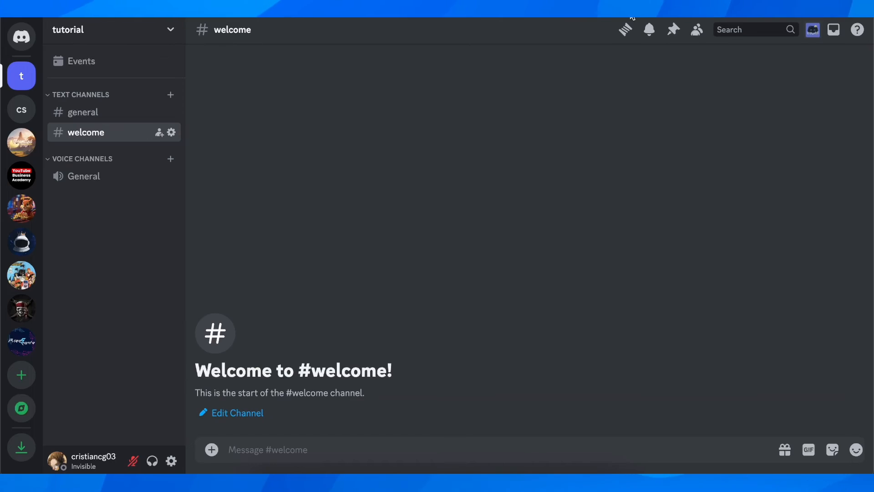